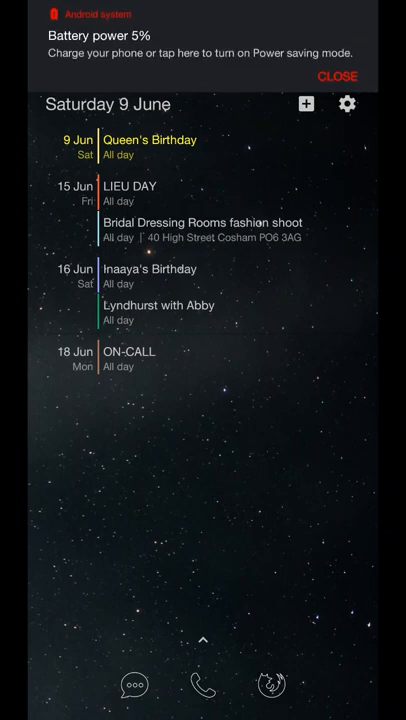
Dismiss the low-battery warning before launching substratum from the home screen
click(340, 76)
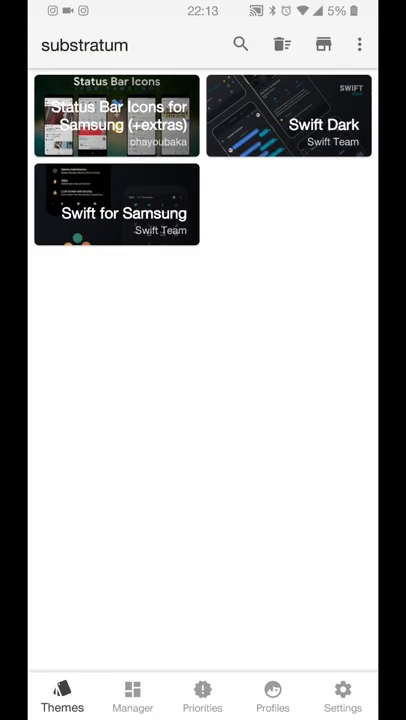
Check substratum's Manager for installed overlays (none), then switch to Swift Installer
click(132, 692)
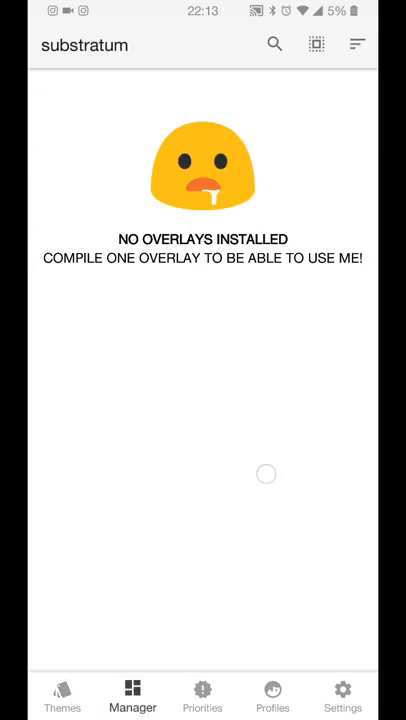
click(62, 696)
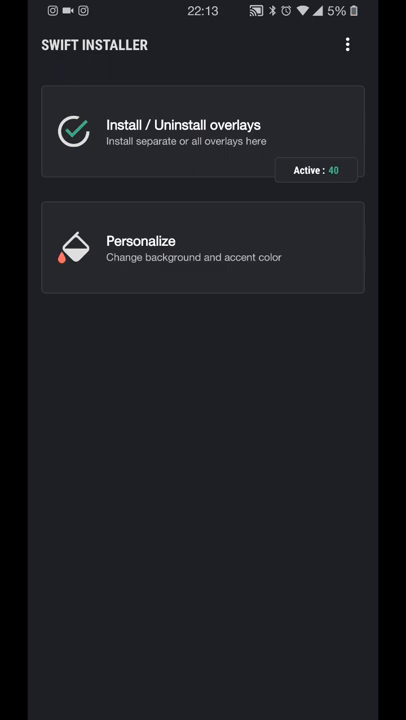
Enter Personalize and put 1ed760 into the accent colour hex field
click(204, 252)
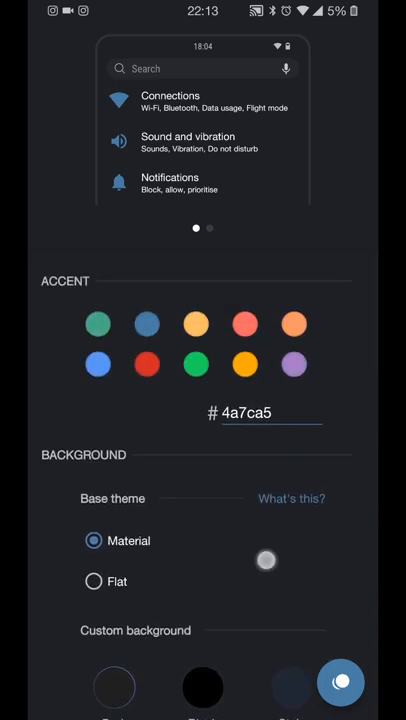
scroll(down, 3)
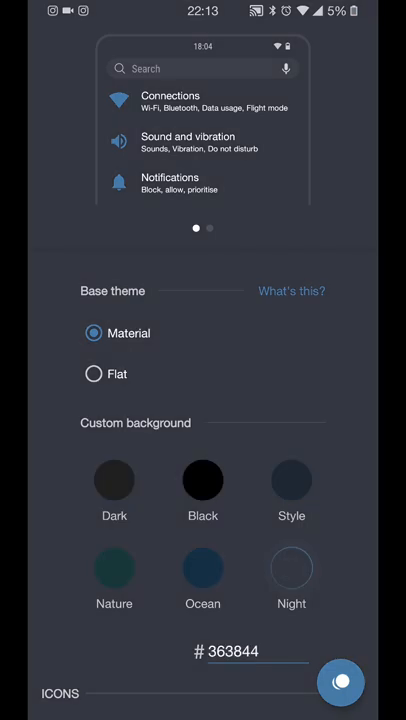
click(202, 568)
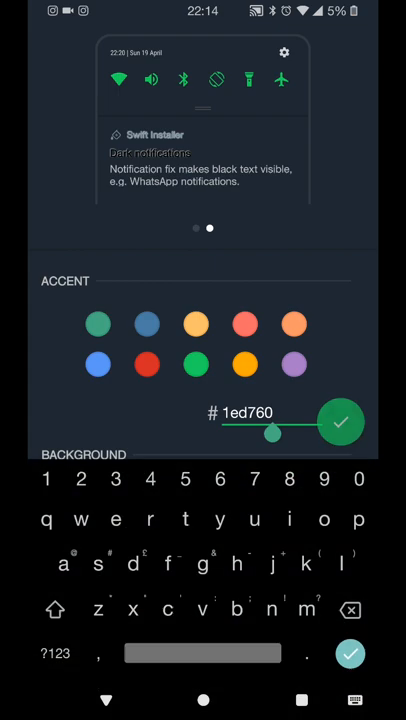
Confirm the 1ed760 accent so the preview turns green, reaching Notification Style
click(340, 420)
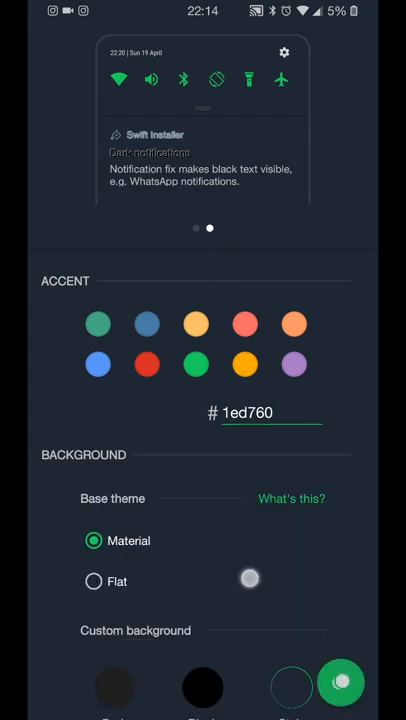
scroll(down, 3)
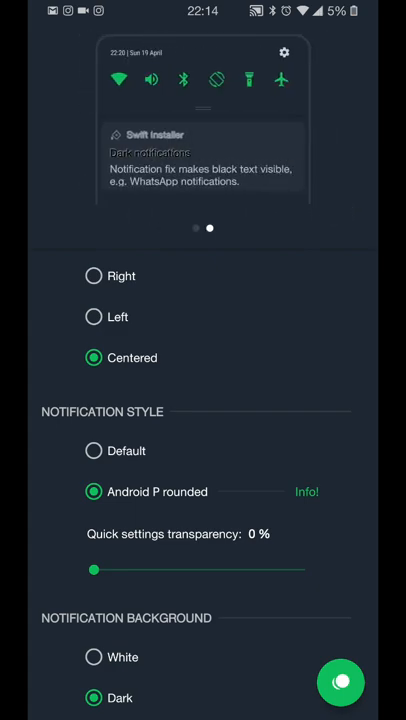
Set the notification background to Dark and enable shadow around notification text
drag(94, 570, 248, 570)
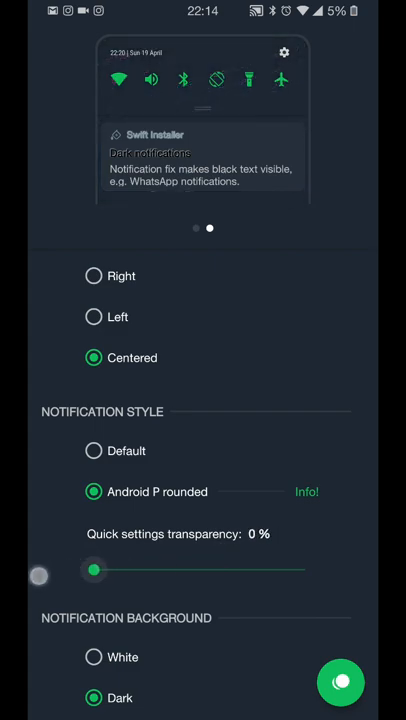
scroll(down, 3)
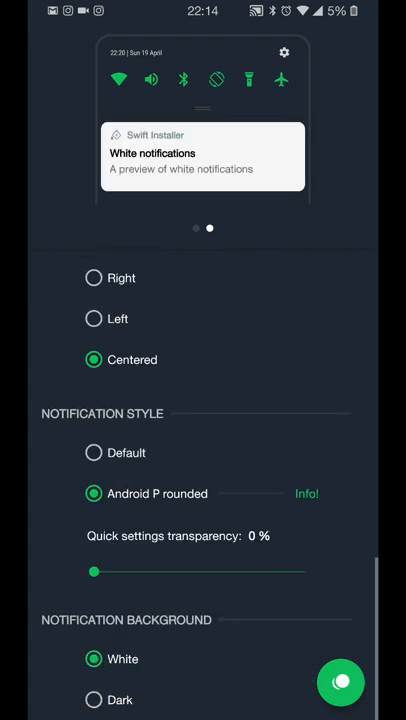
click(92, 700)
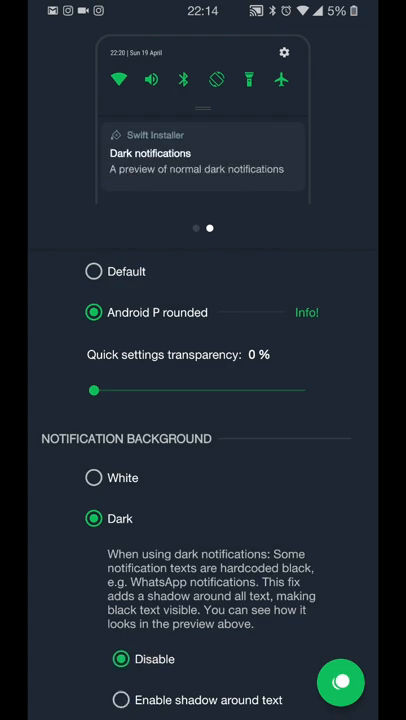
click(120, 700)
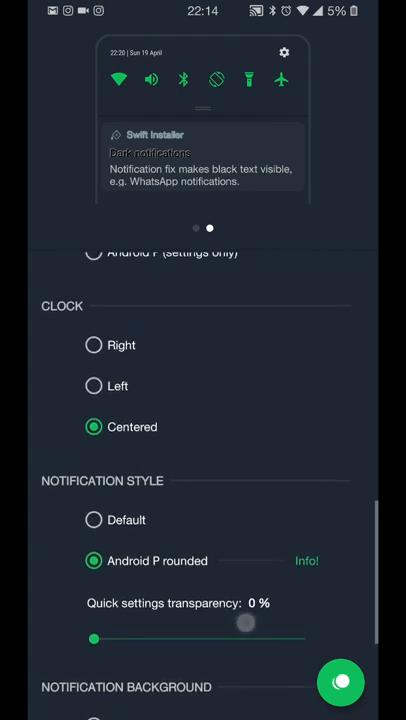
scroll(down, 3)
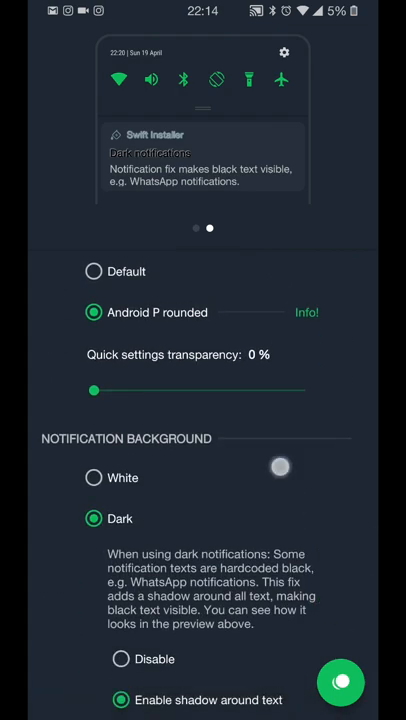
scroll(down, 3)
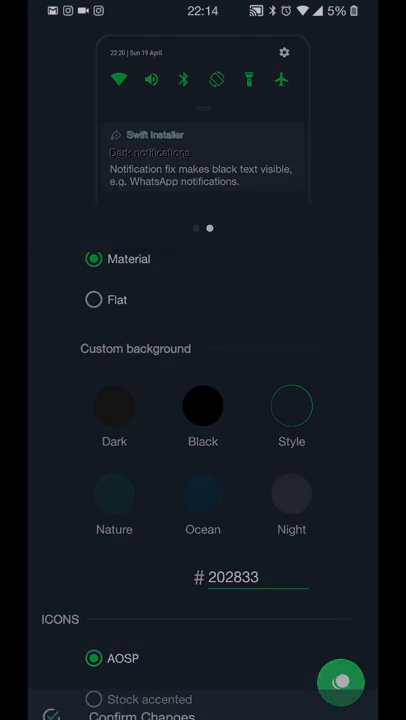
Scroll to the bottom to reach Confirm Changes before leaving for the home screen
scroll(down, 3)
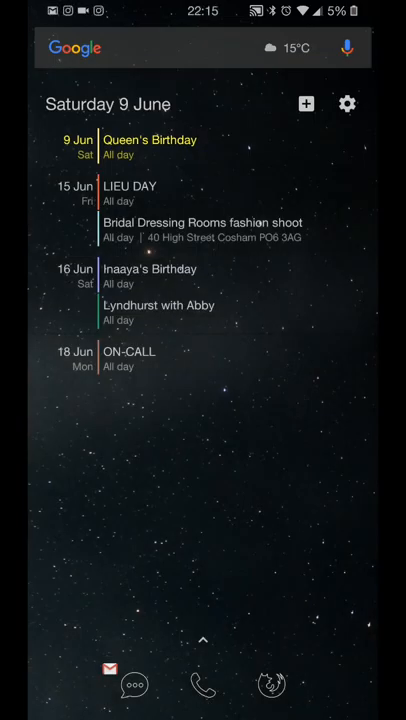
Scroll through the Inactive overlays list showing background 202026 and accent 447CAS
scroll(up, 3)
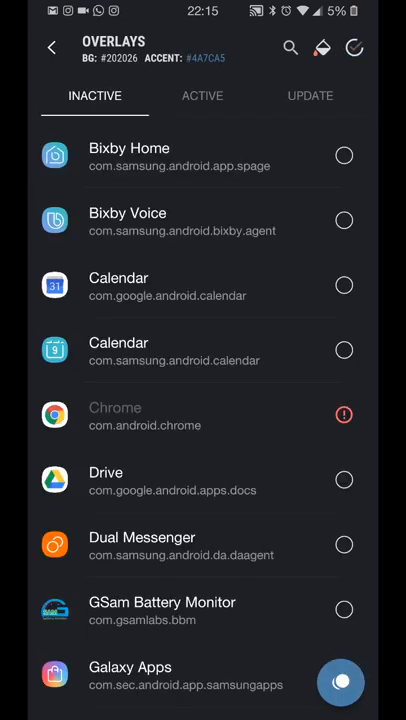
scroll(down, 3)
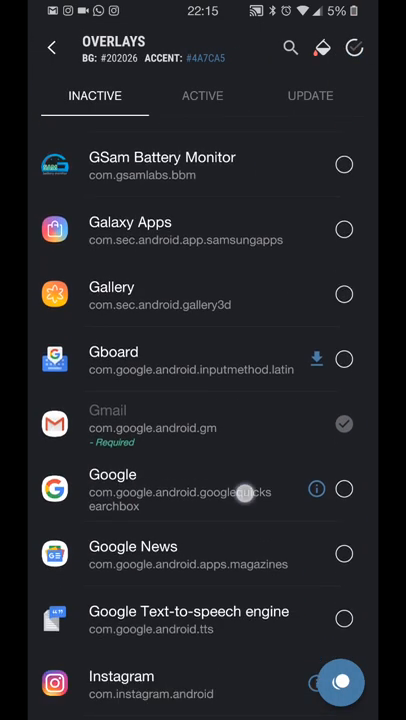
scroll(down, 3)
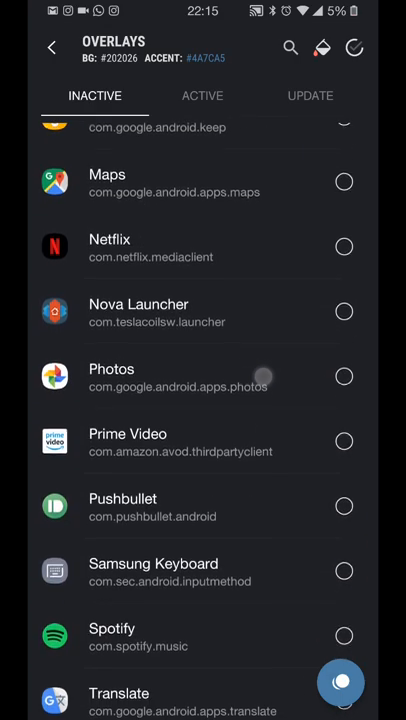
scroll(down, 3)
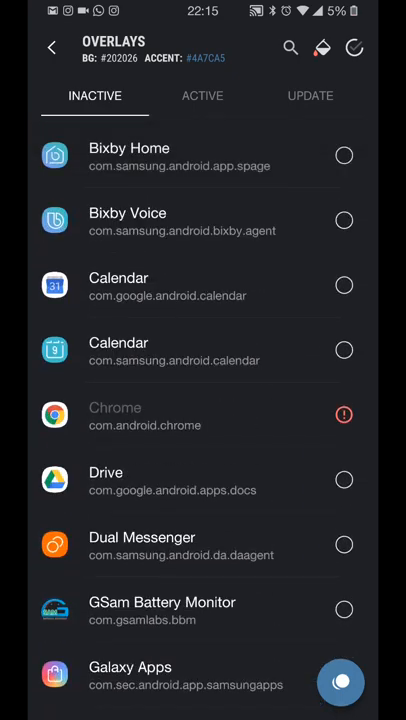
scroll(down, 3)
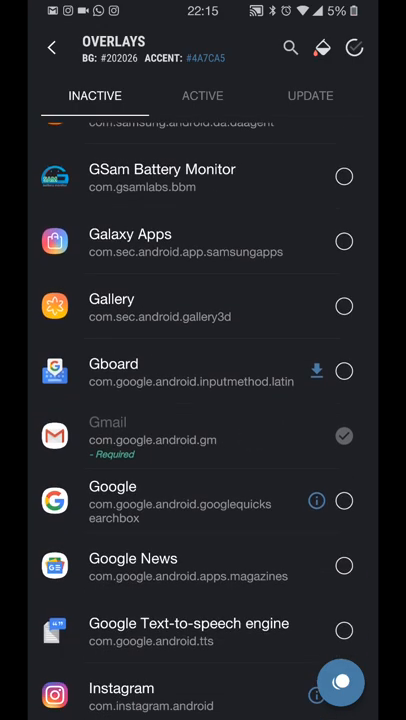
scroll(down, 3)
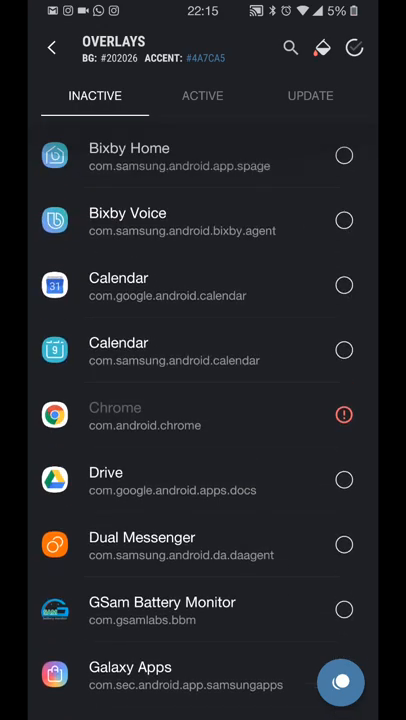
Review the Active overlays list, then check the Update tab, which is empty
click(202, 96)
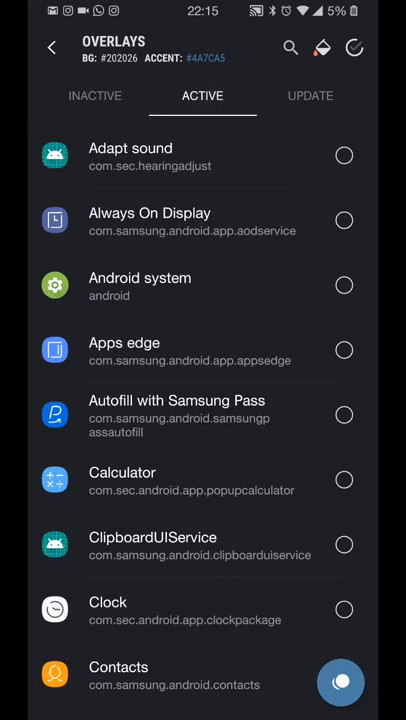
scroll(down, 3)
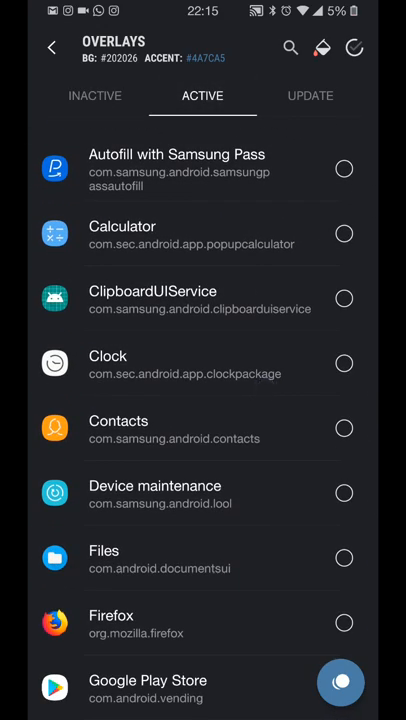
scroll(down, 3)
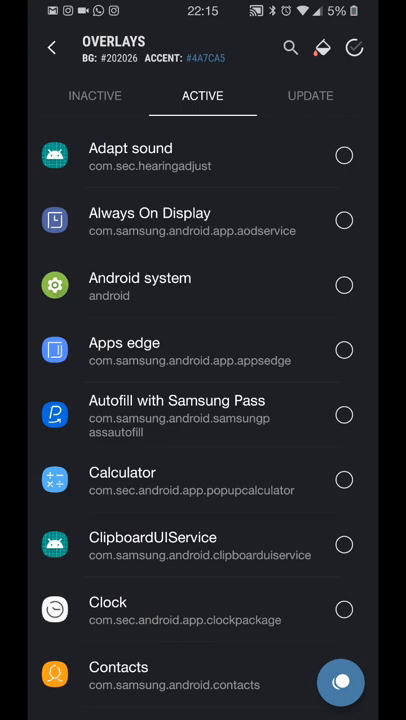
scroll(down, 3)
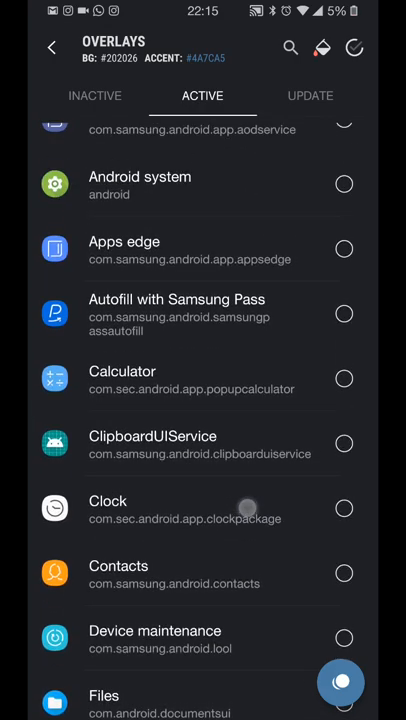
scroll(down, 3)
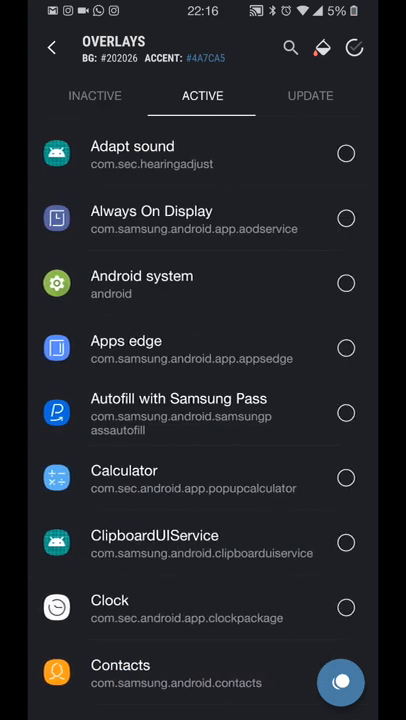
click(310, 96)
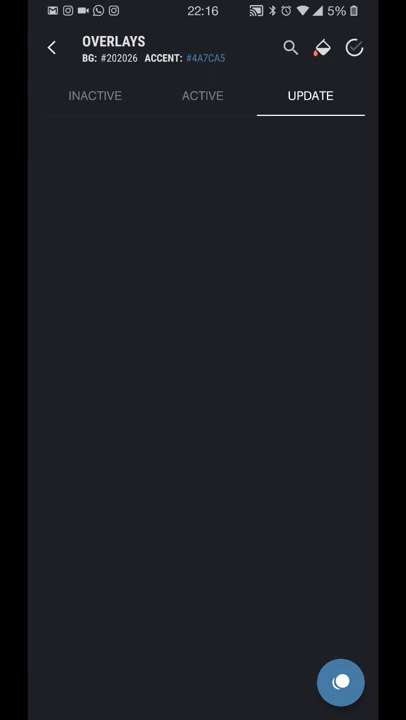
Return to the personalization screen showing Material base theme and background 202026
click(96, 96)
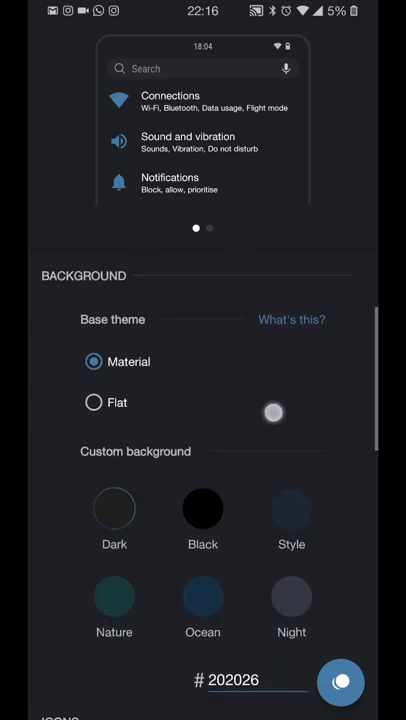
scroll(down, 3)
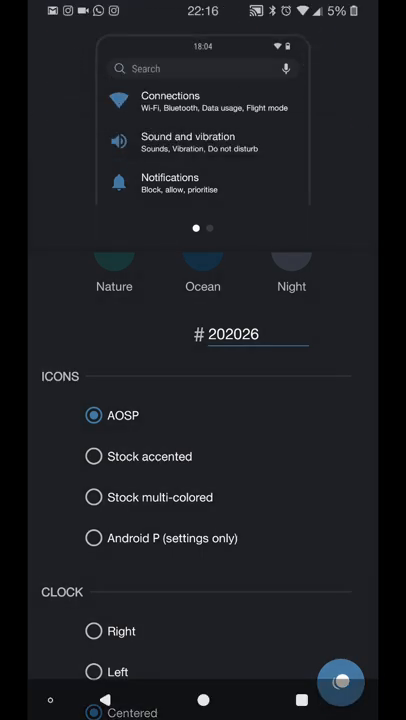
click(92, 496)
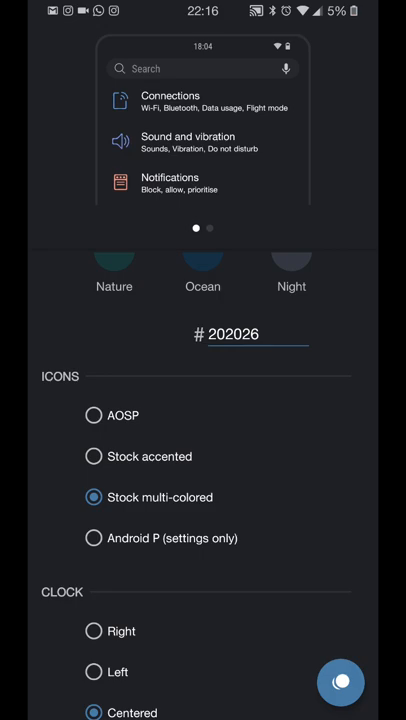
click(92, 414)
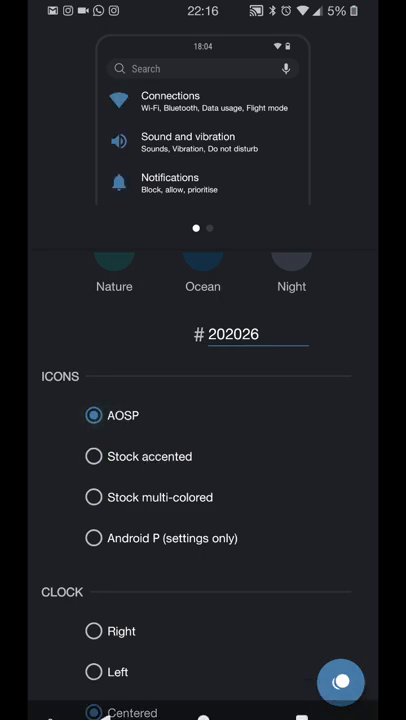
scroll(down, 3)
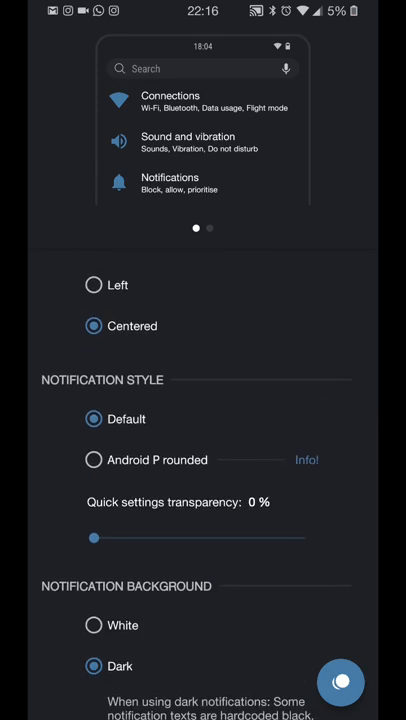
Try the status-bar clock on the Right, then set it back to Centered
scroll(down, 3)
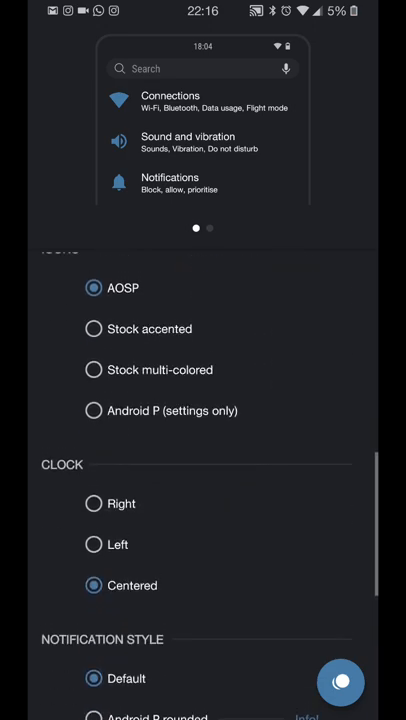
click(92, 504)
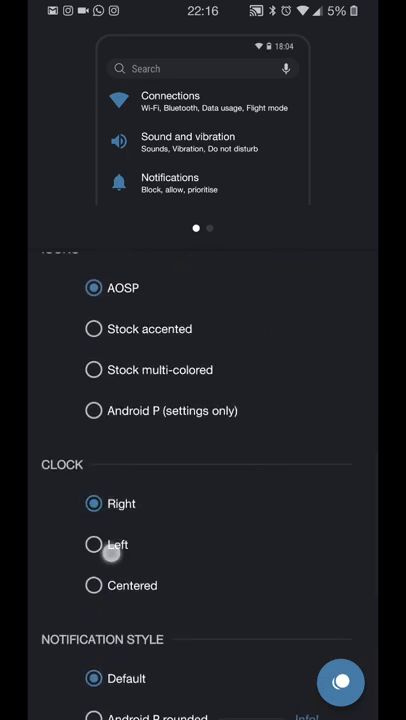
click(92, 584)
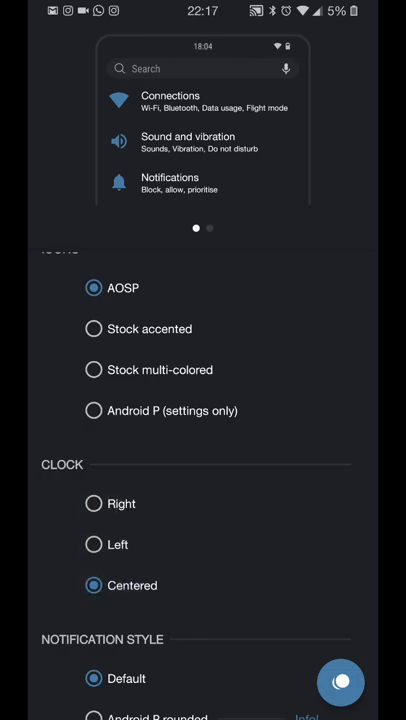
scroll(down, 3)
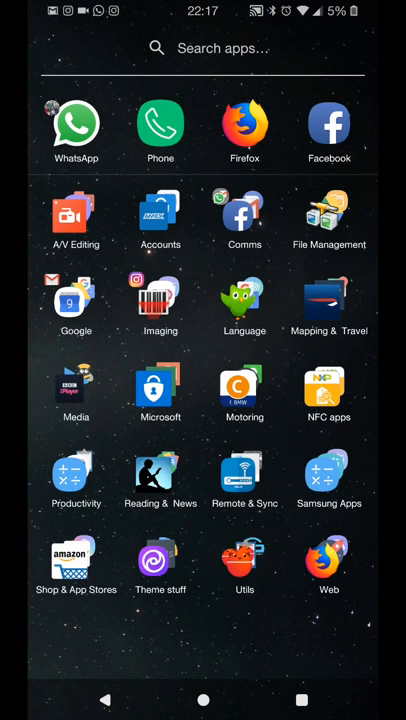
Peek into the Theme stuff folder, then launch the dark-themed Settings app
click(160, 562)
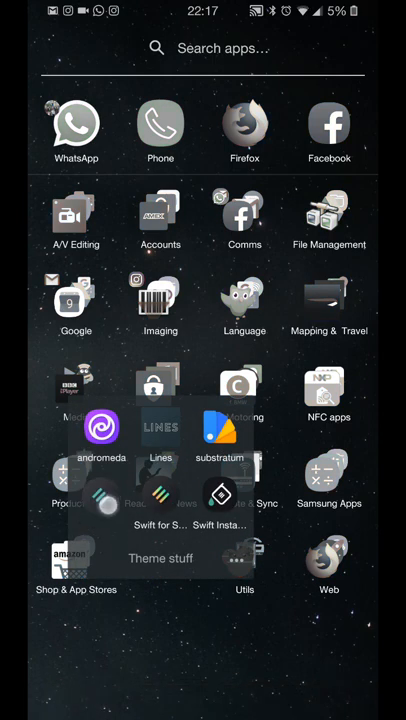
click(218, 496)
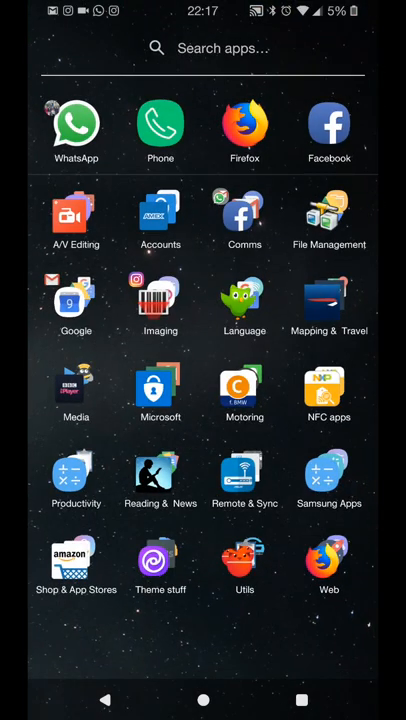
click(160, 564)
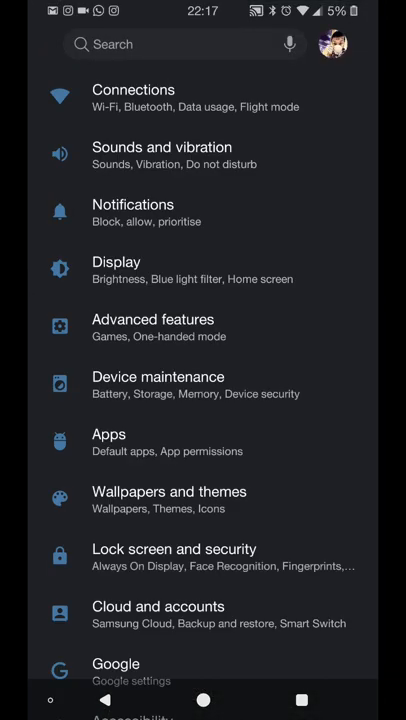
Go to Battery and view the detailed battery usage breakdown (5%, ~48 min left)
key(HOME)
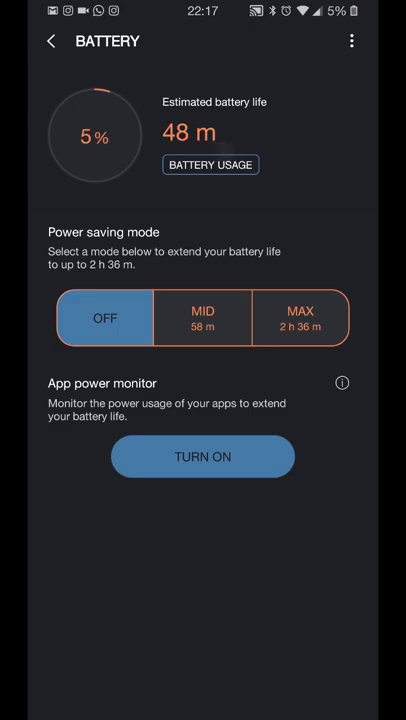
click(210, 164)
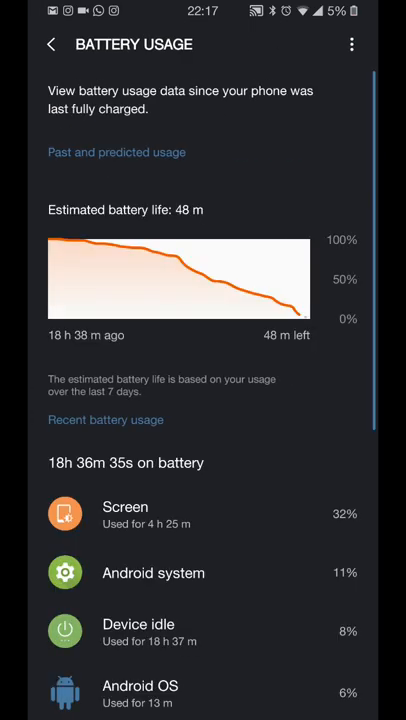